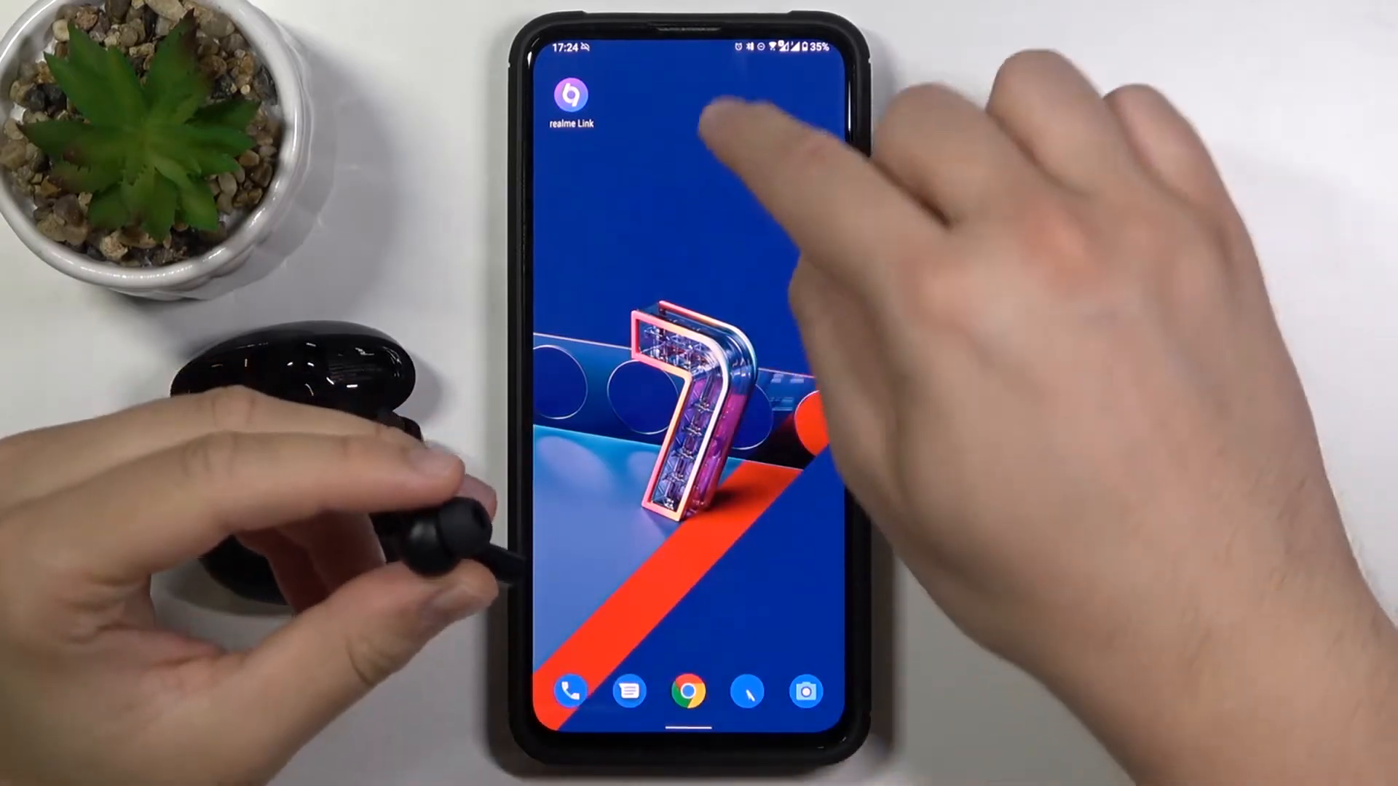
Launch realme Link and go to the realme Buds Air 2 page with Button settings in view.
left_click(567, 96)
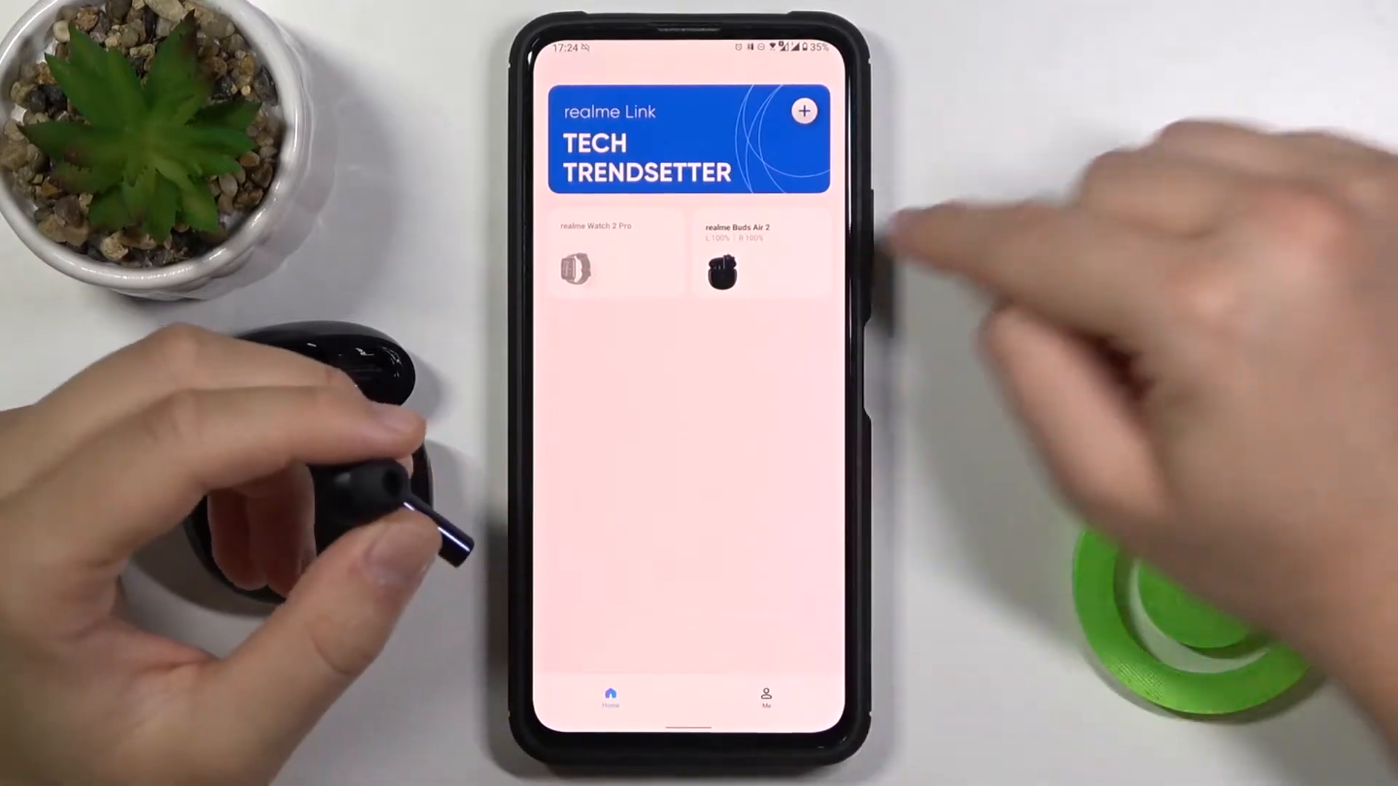
left_click(760, 268)
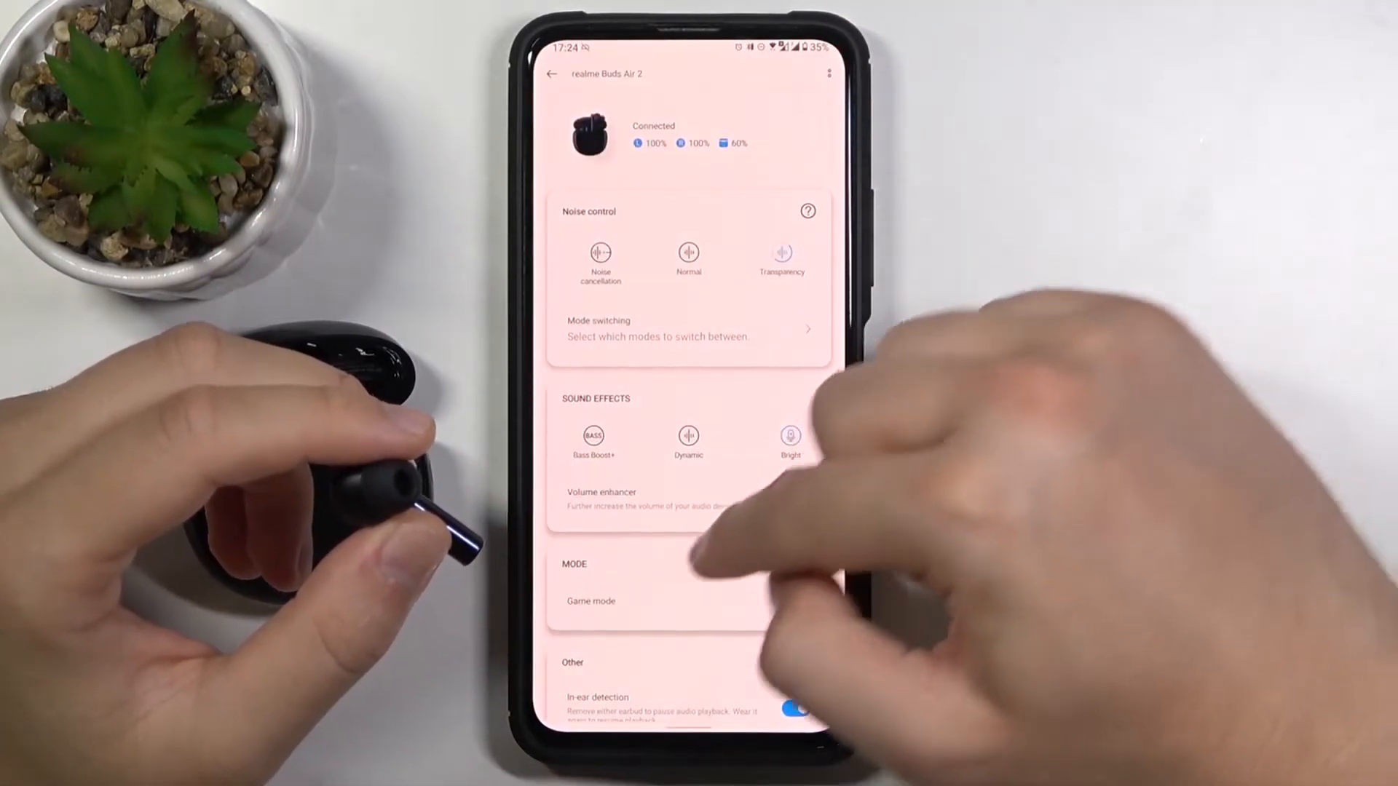
left_click(792, 498)
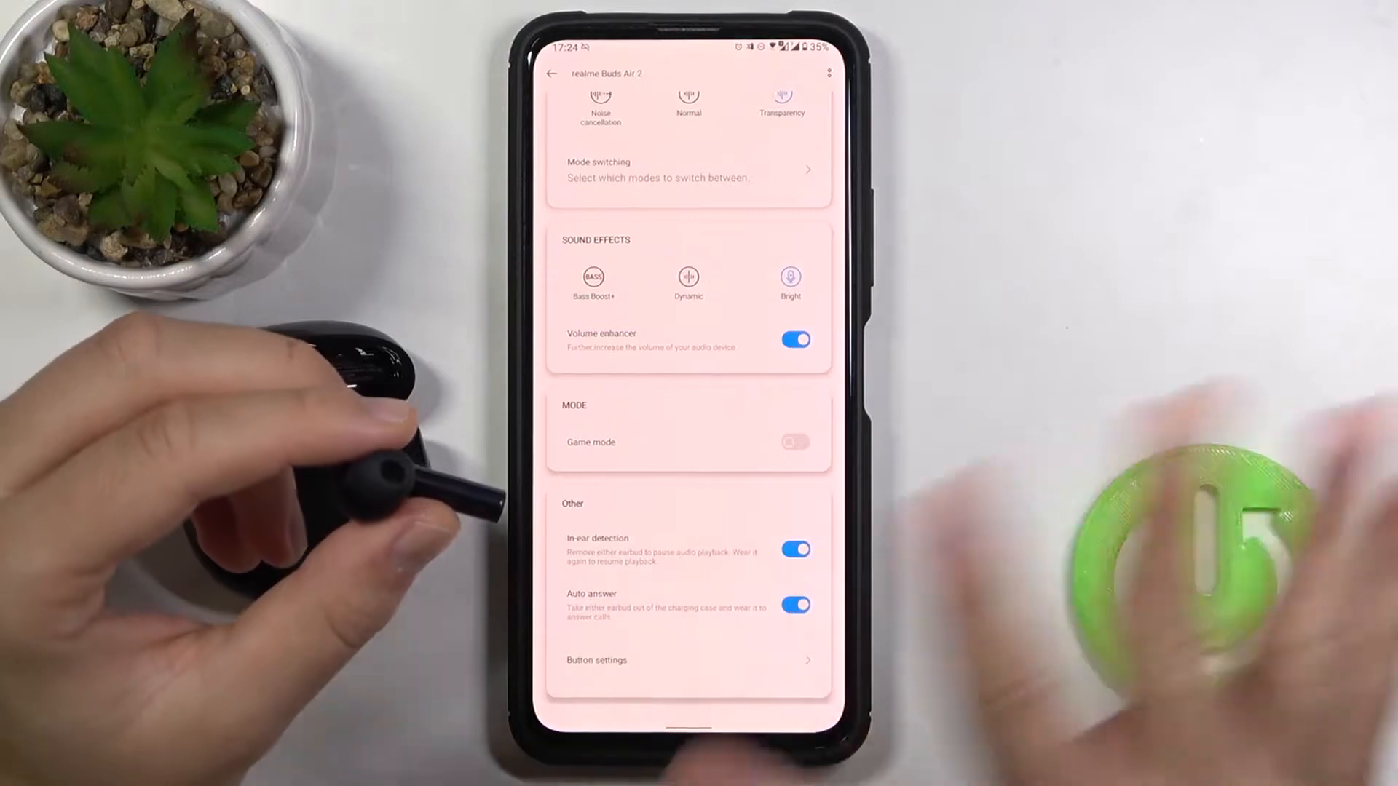
In Button settings, give the left earbud Play/Pause double tap and Voice Assistant touch and hold.
left_click(596, 660)
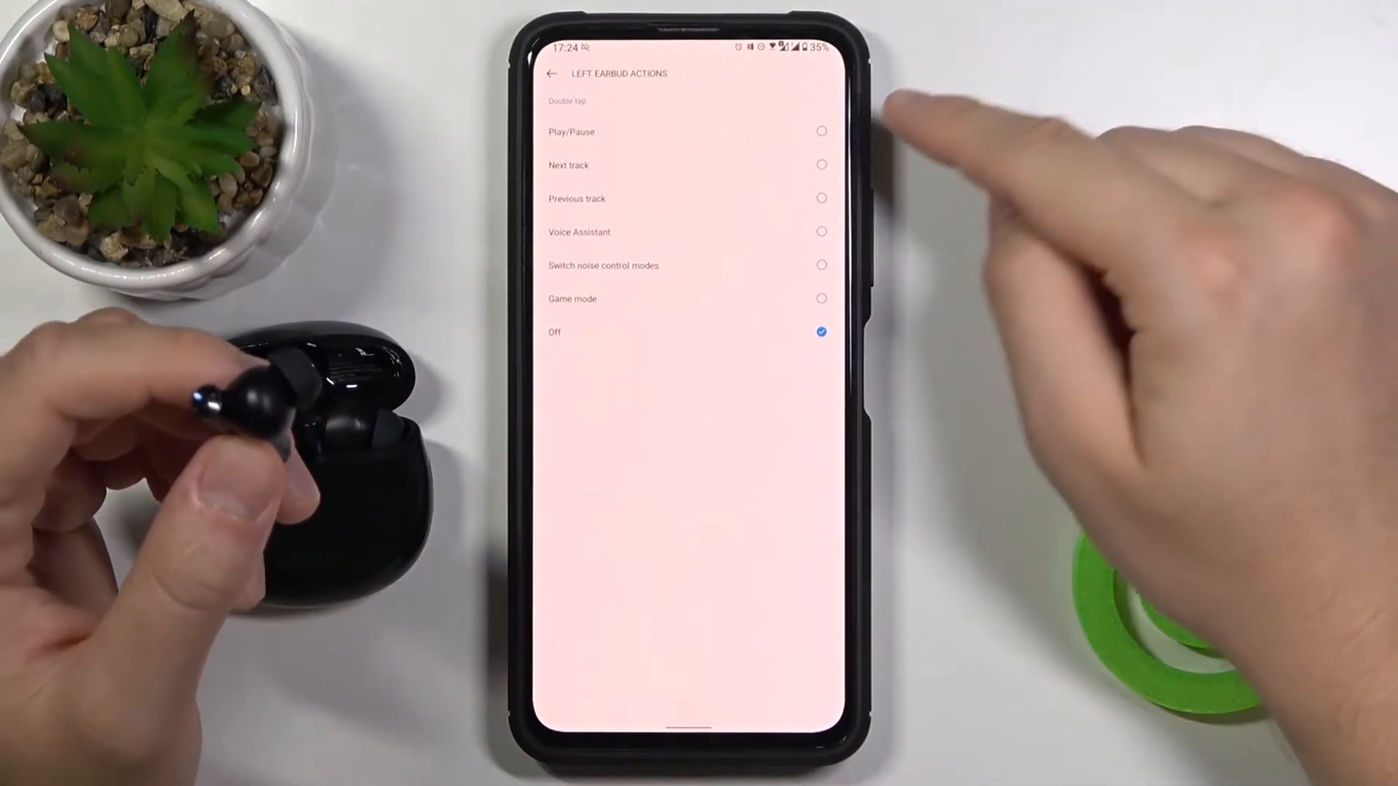
left_click(550, 75)
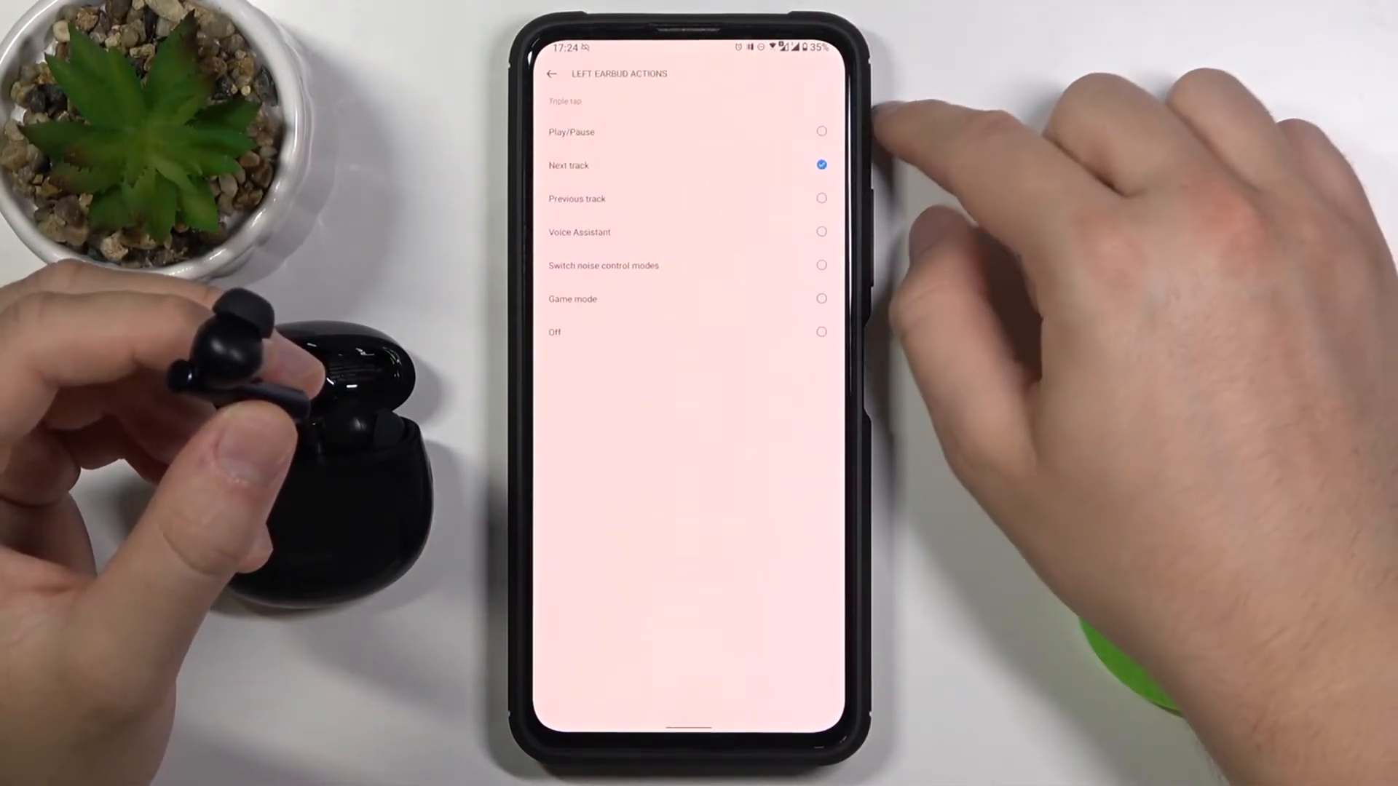
mouse_move(819, 198)
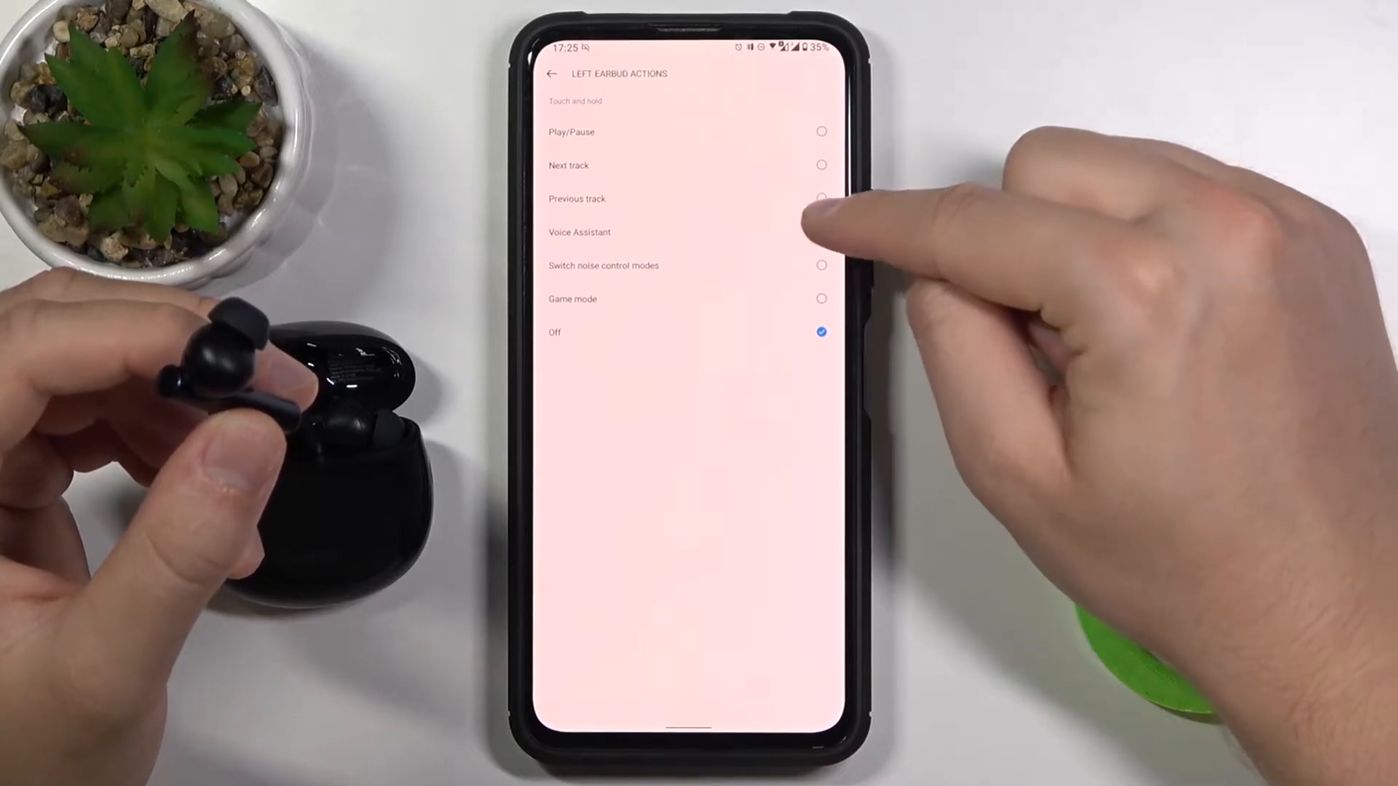
left_click(551, 74)
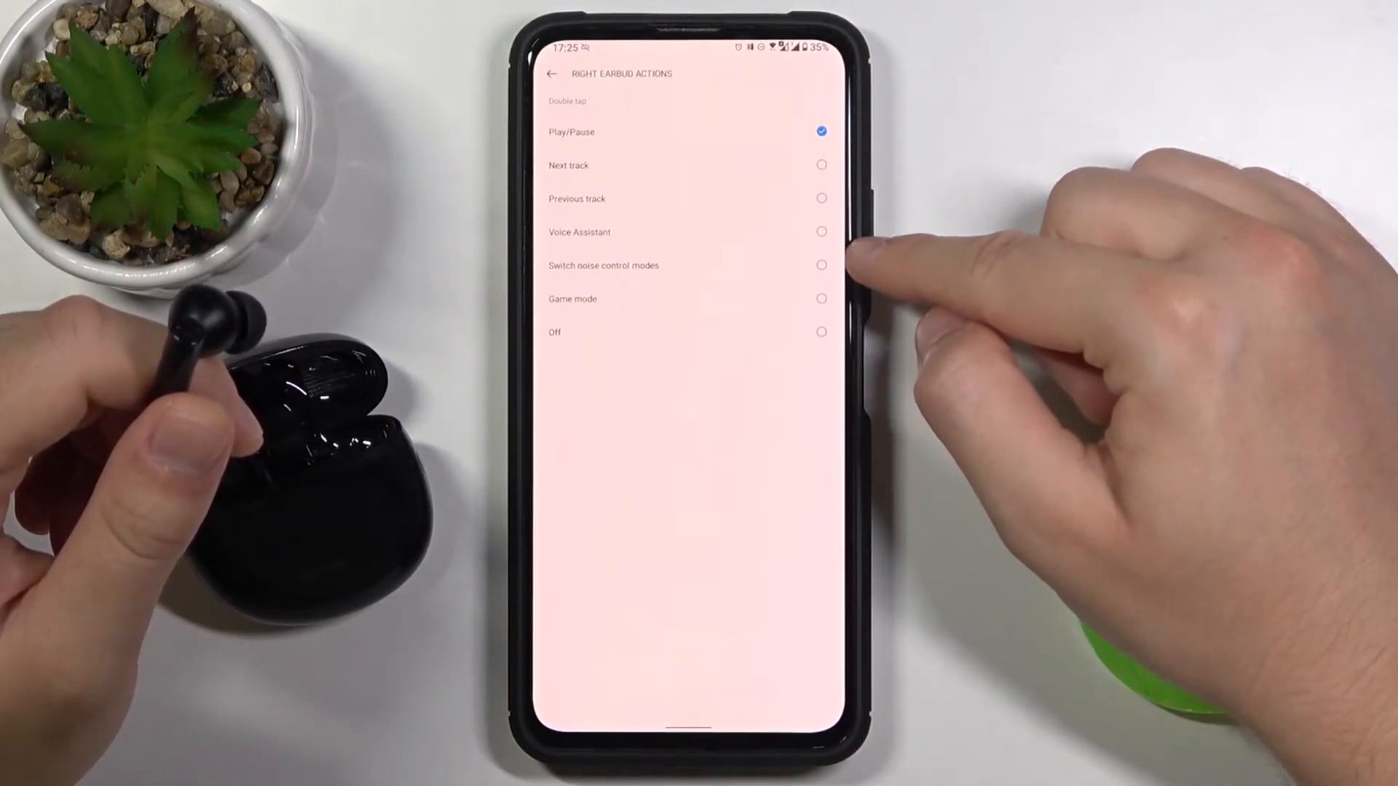
Give the right earbud Switch noise control modes double tap, Next track triple tap, Game mode touch and hold.
left_click(527, 74)
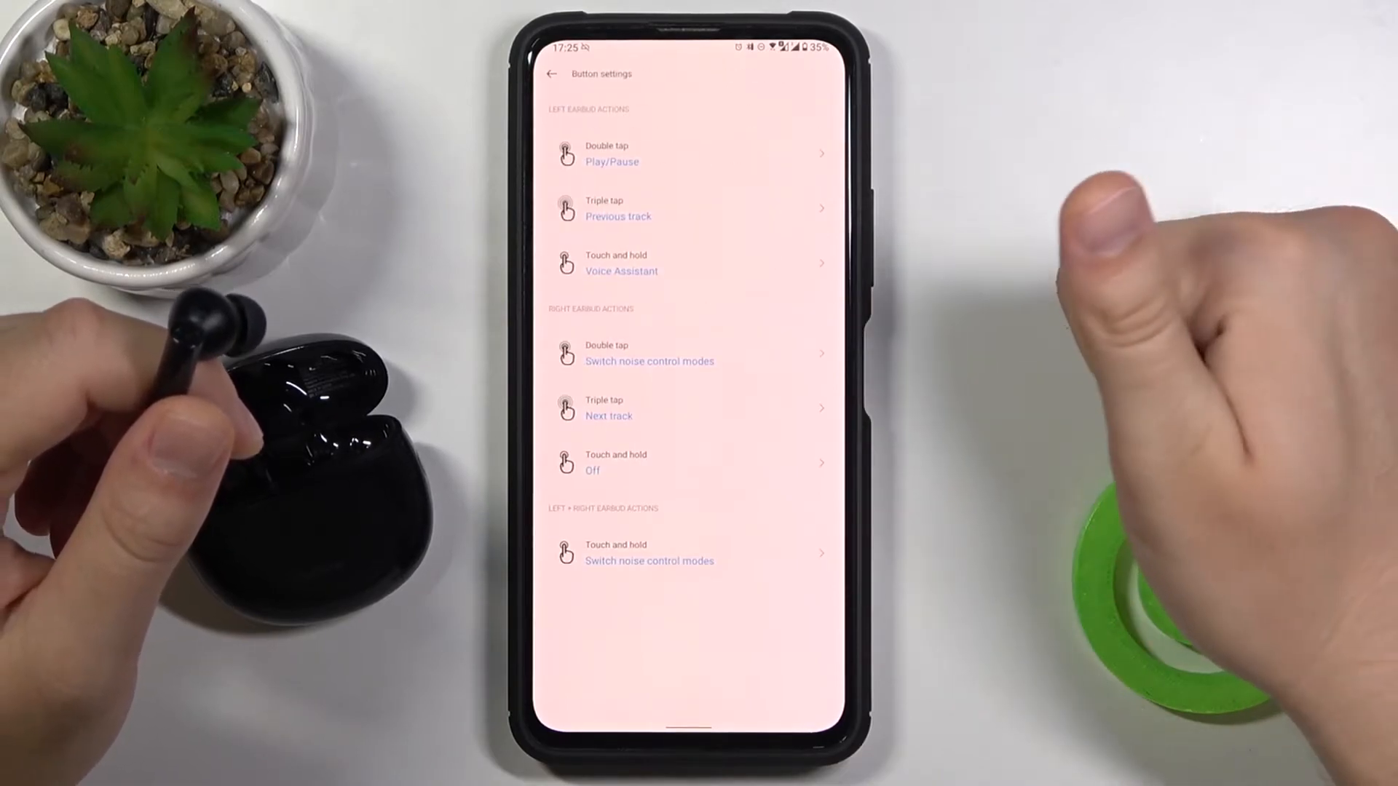
mouse_move(848, 160)
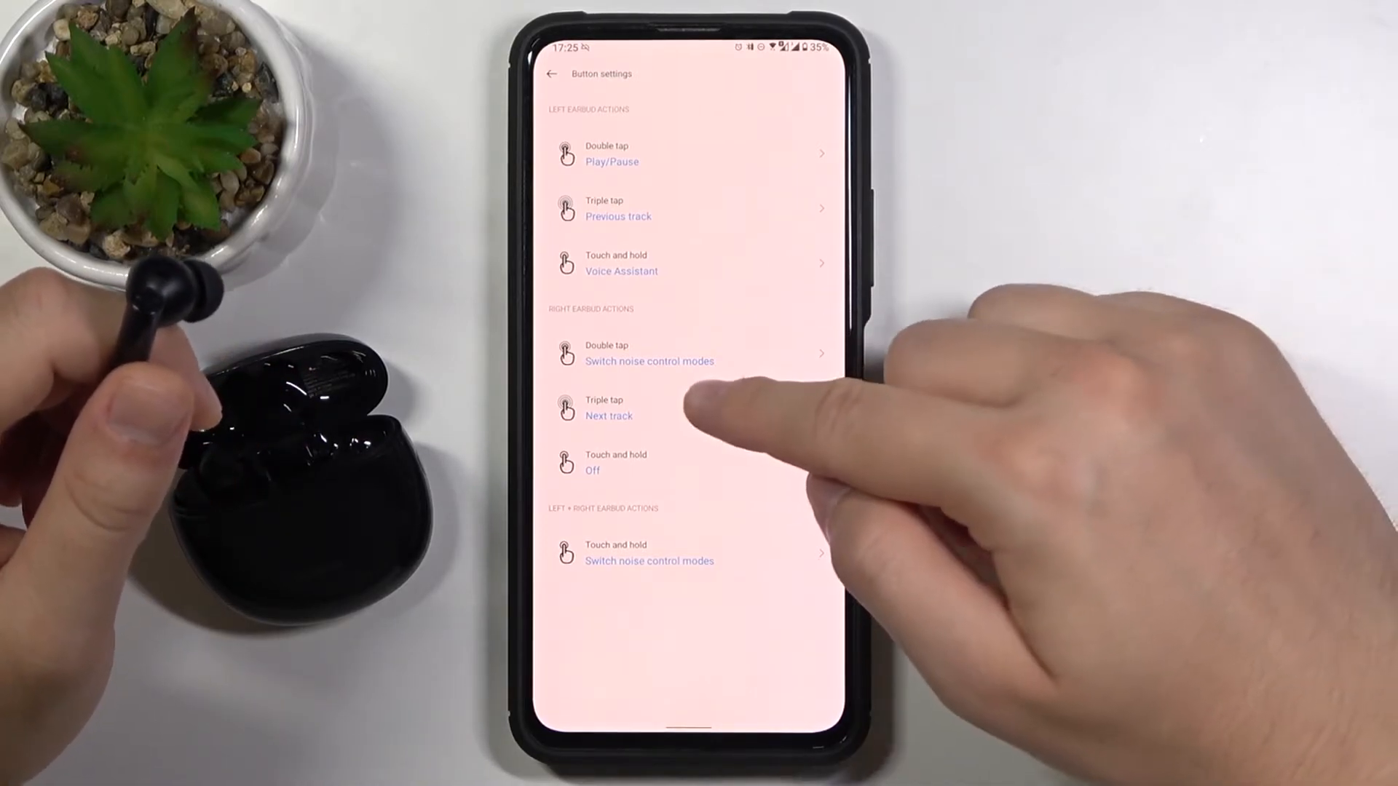
left_click(609, 408)
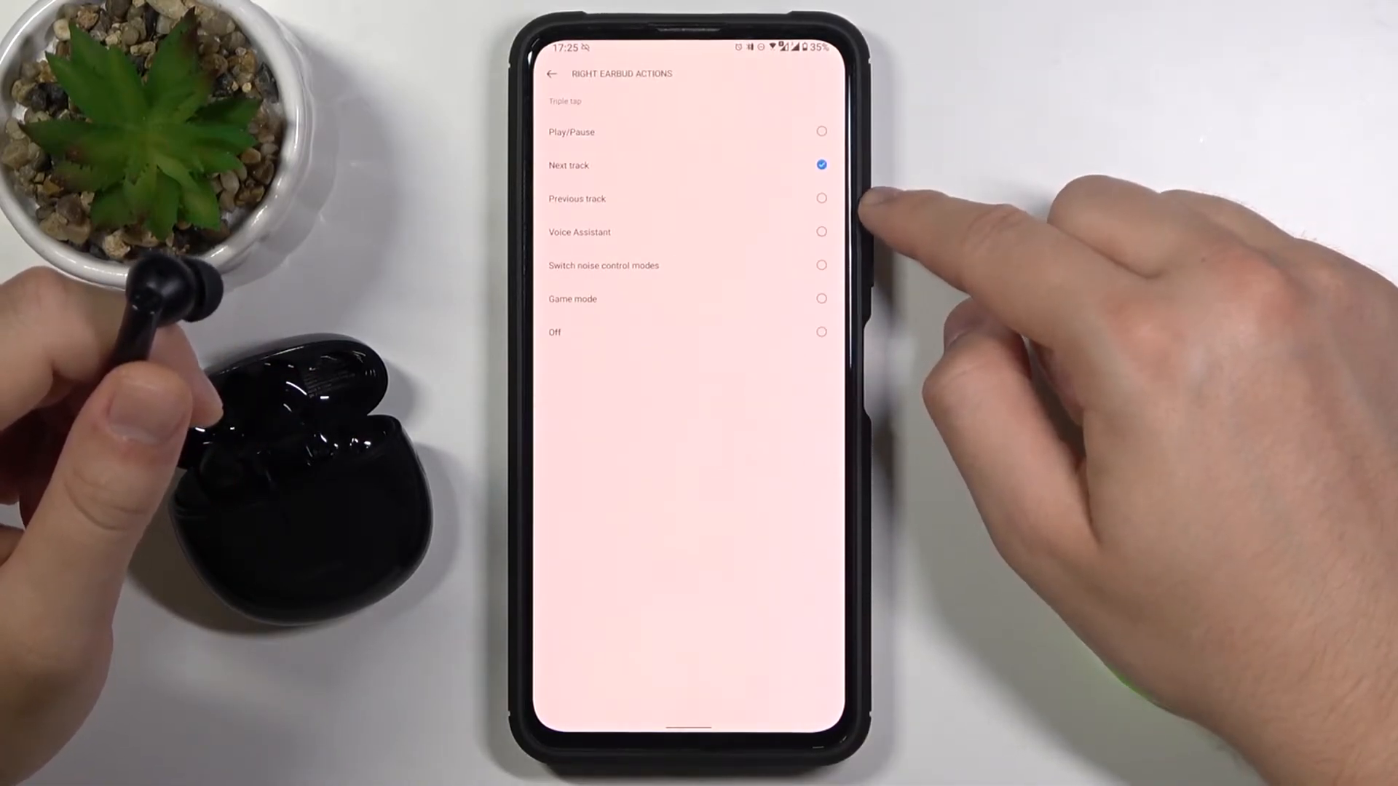
left_click(552, 73)
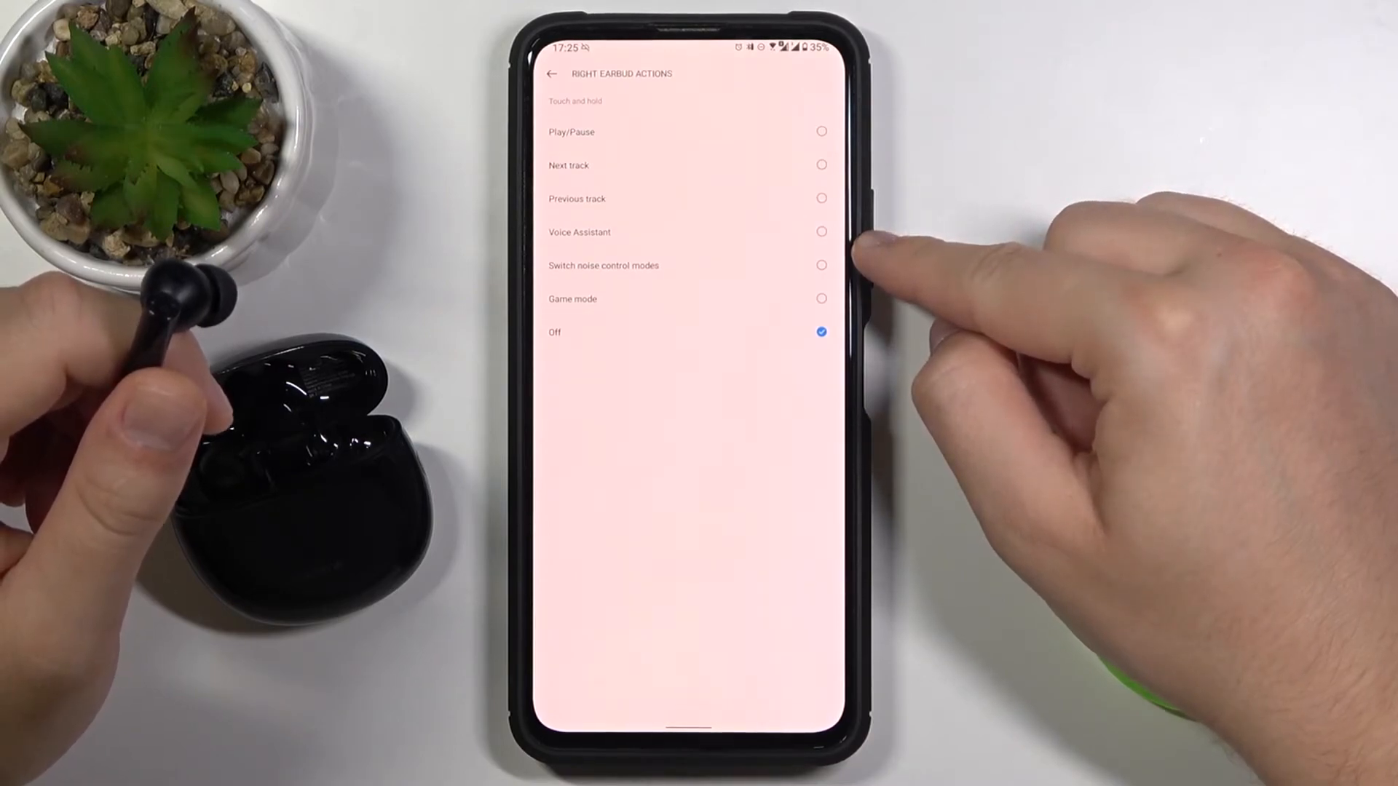
left_click(551, 75)
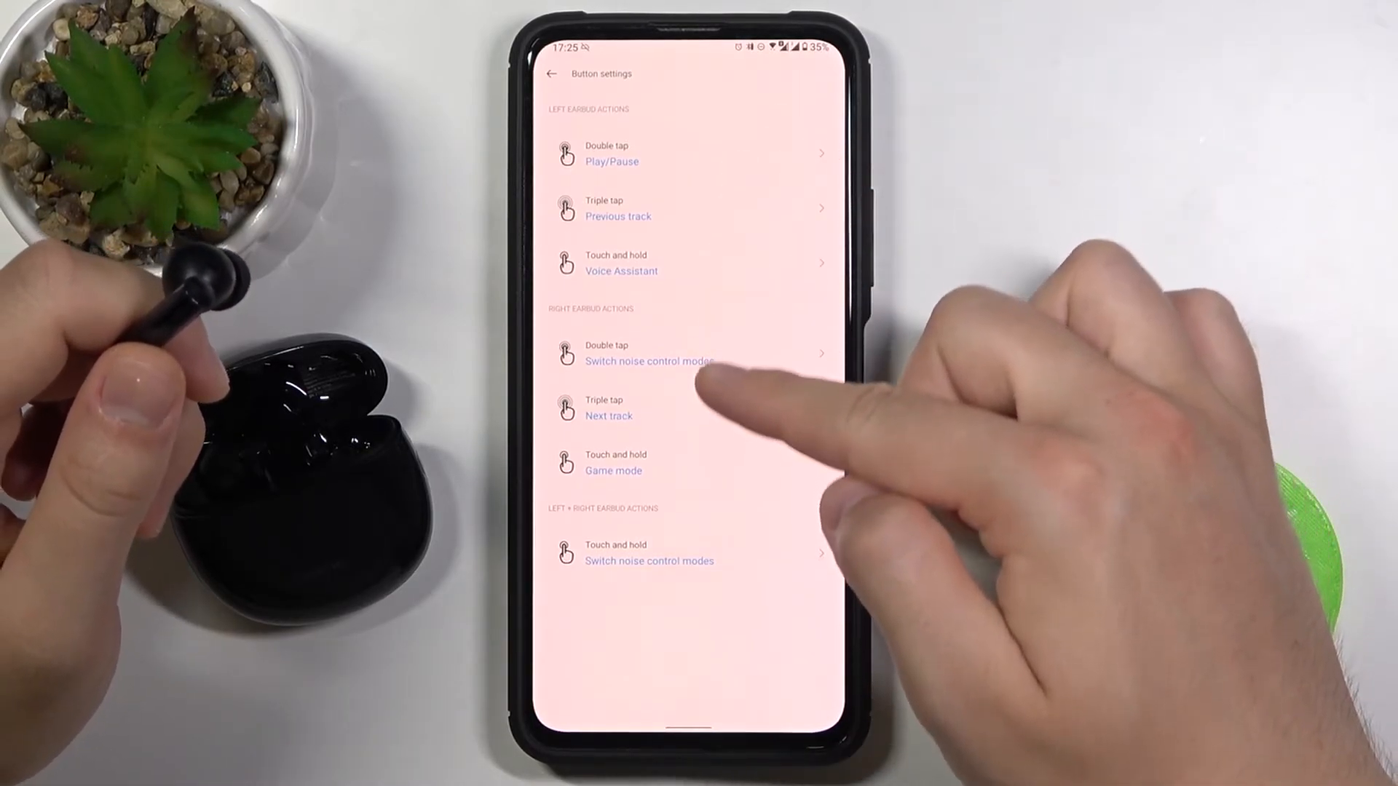
mouse_move(731, 482)
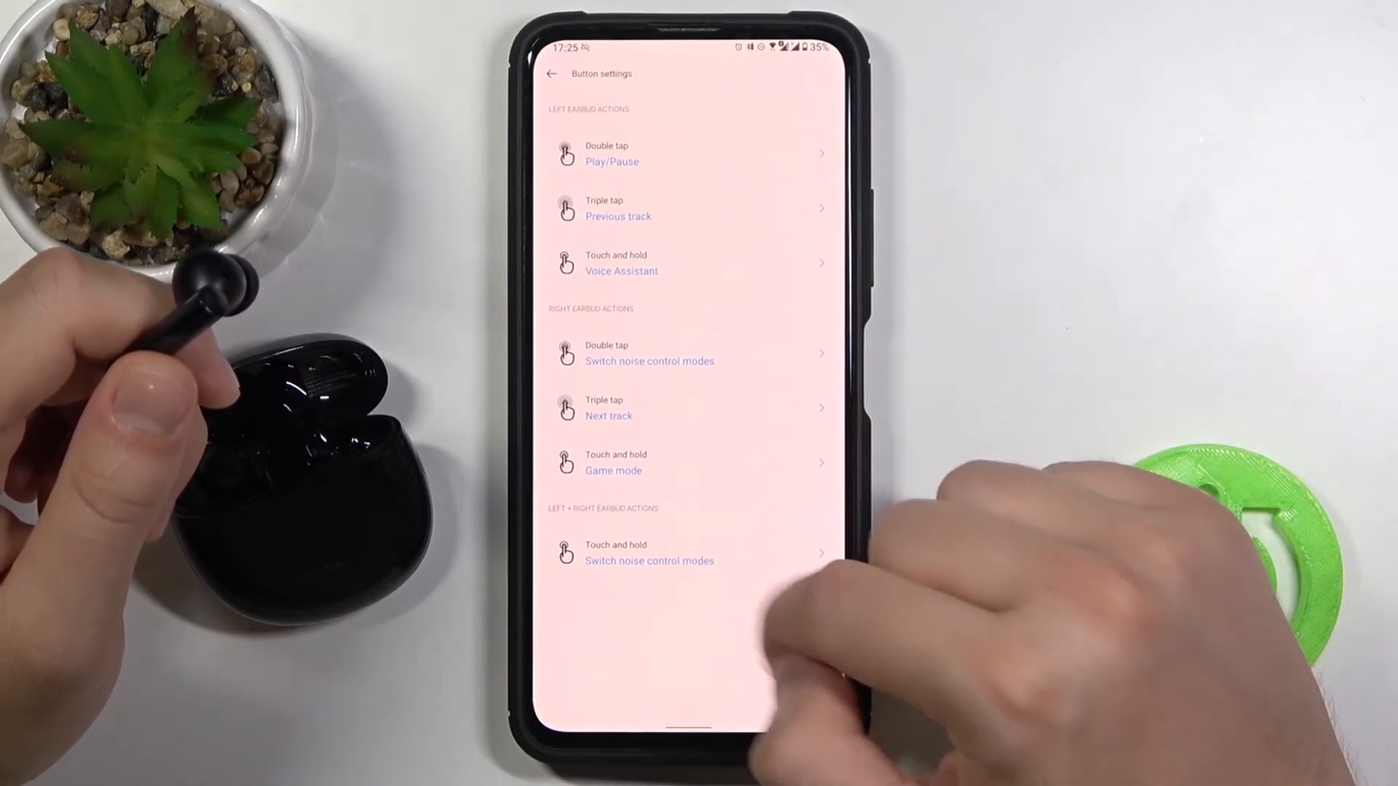
Set the combined left + right touch and hold to Off and go back to the Buds Air 2 page.
left_click(686, 553)
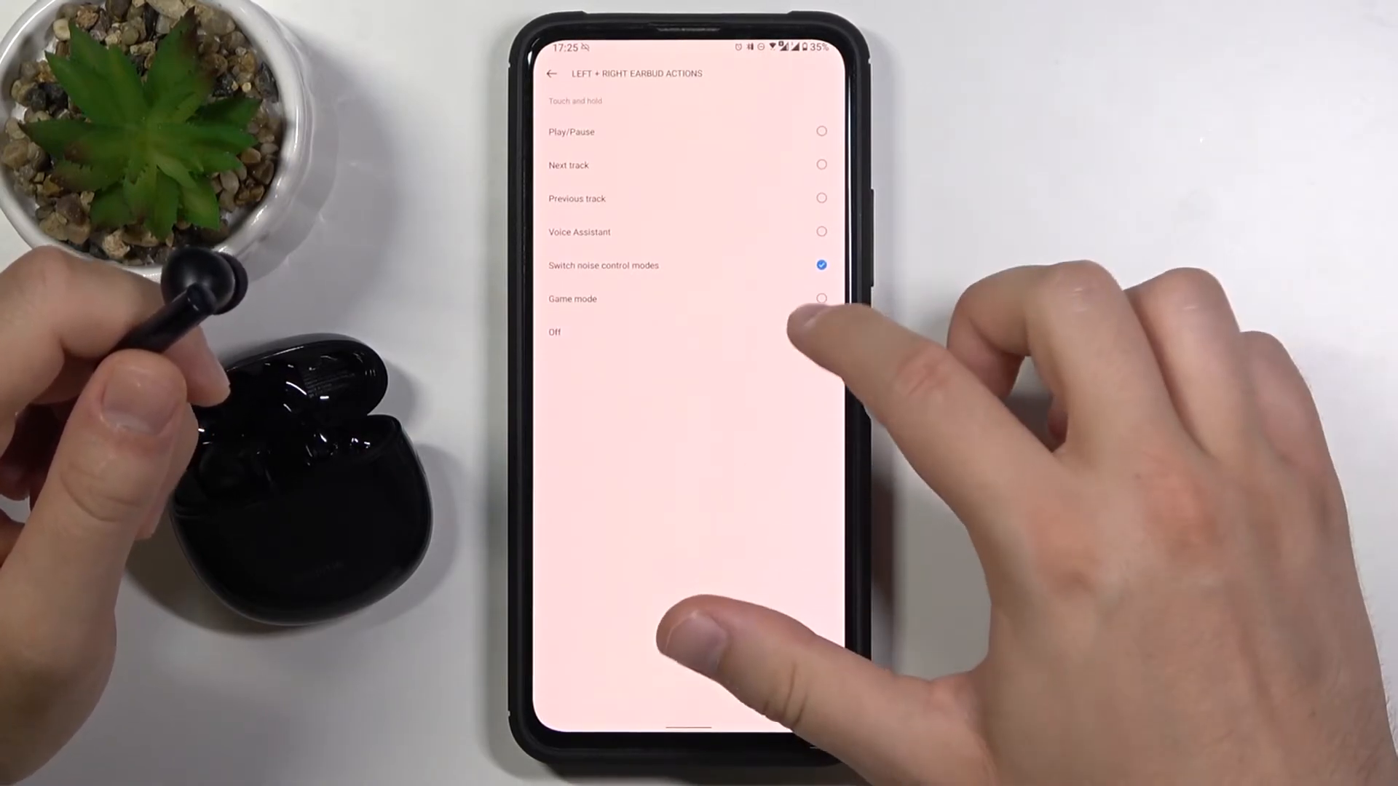
left_click(551, 74)
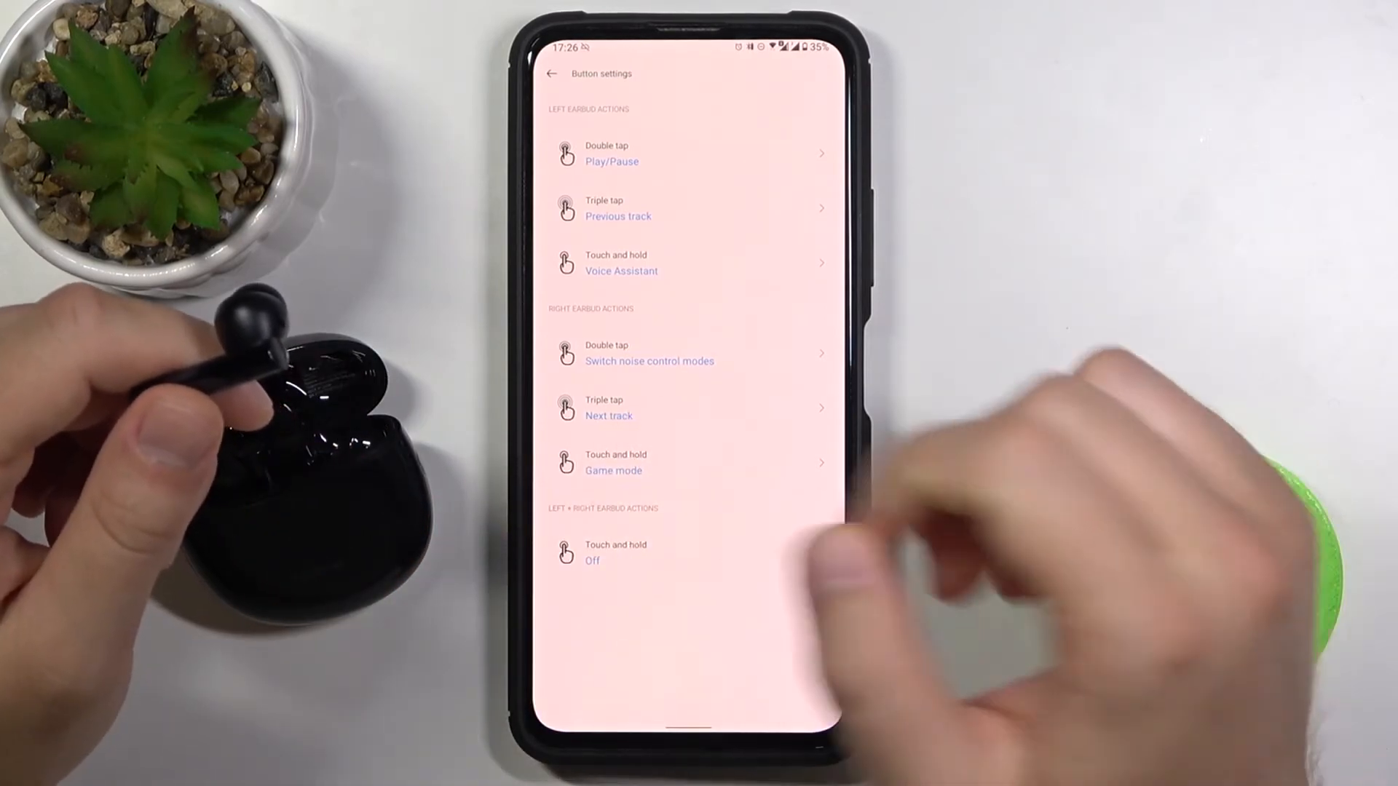
left_click(551, 74)
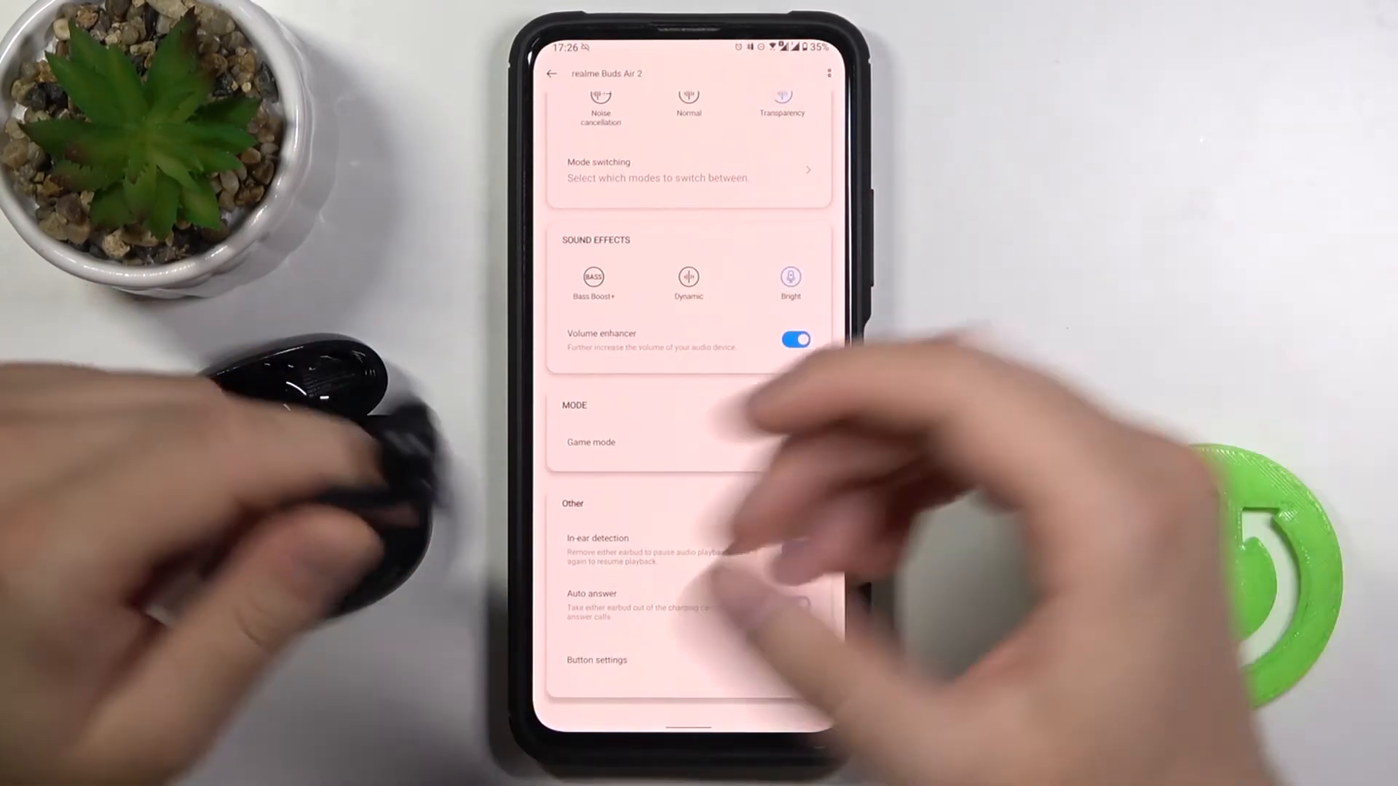